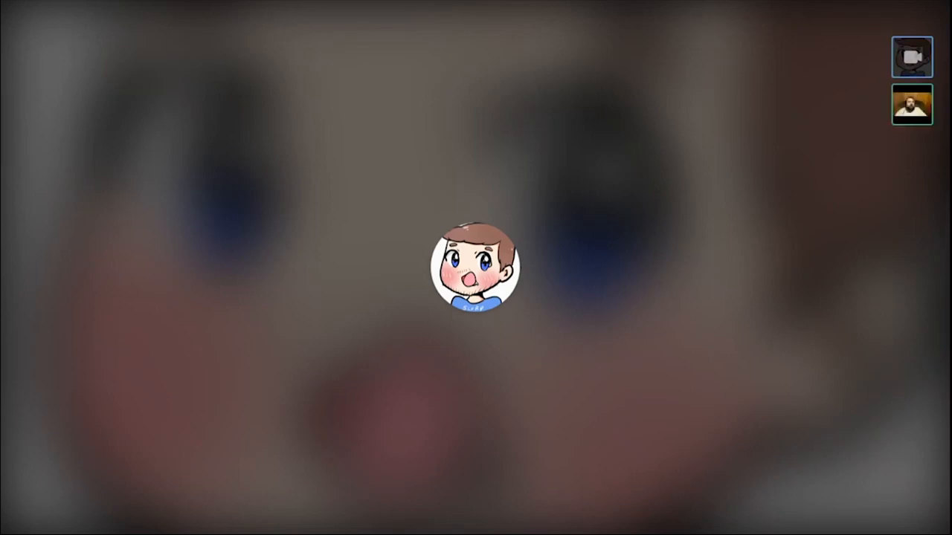
click(910, 104)
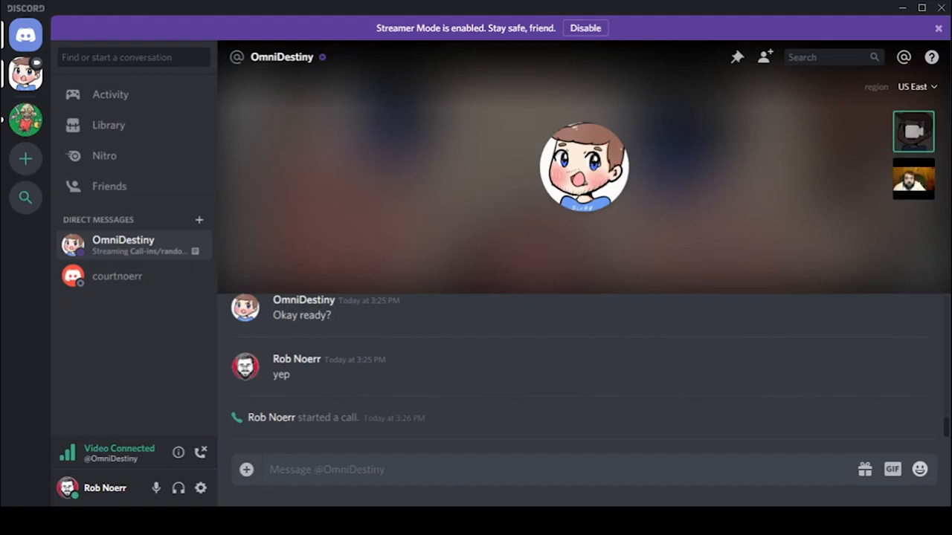
click(913, 179)
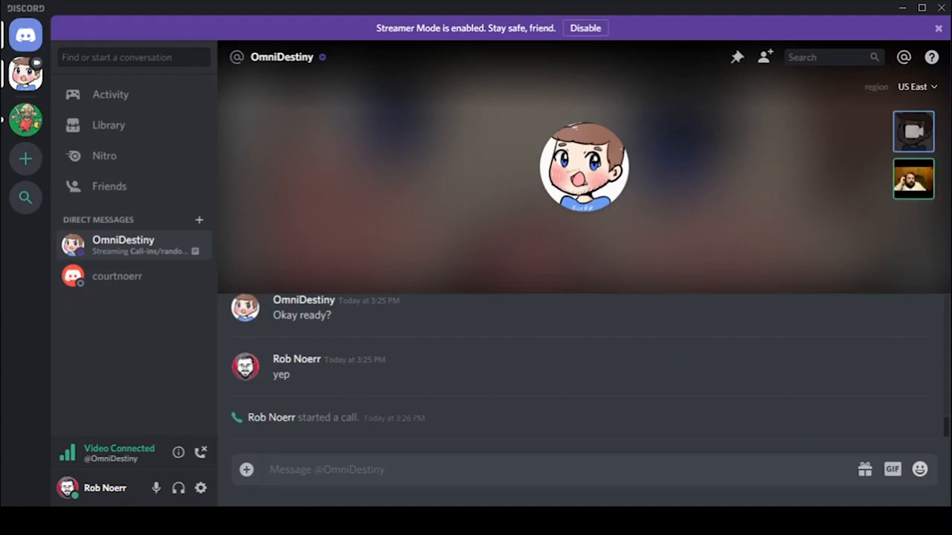
click(913, 179)
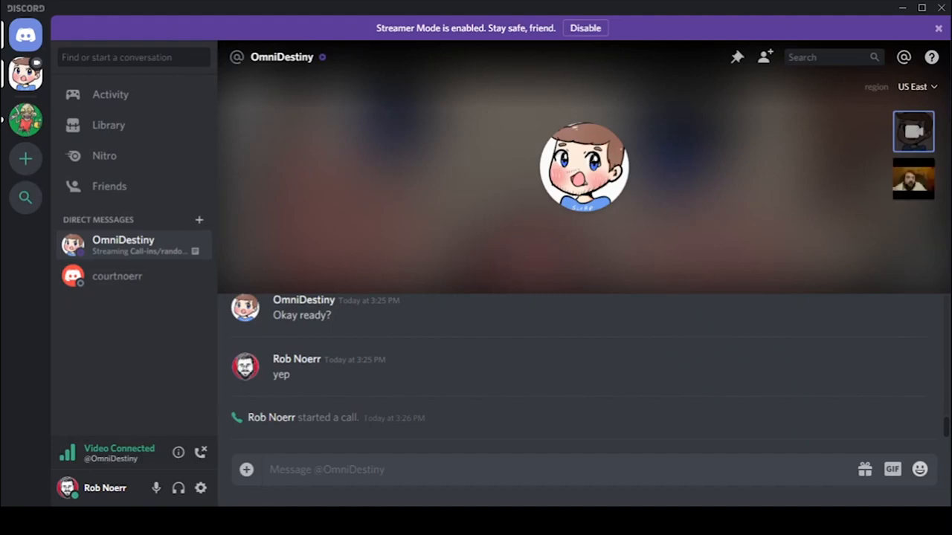